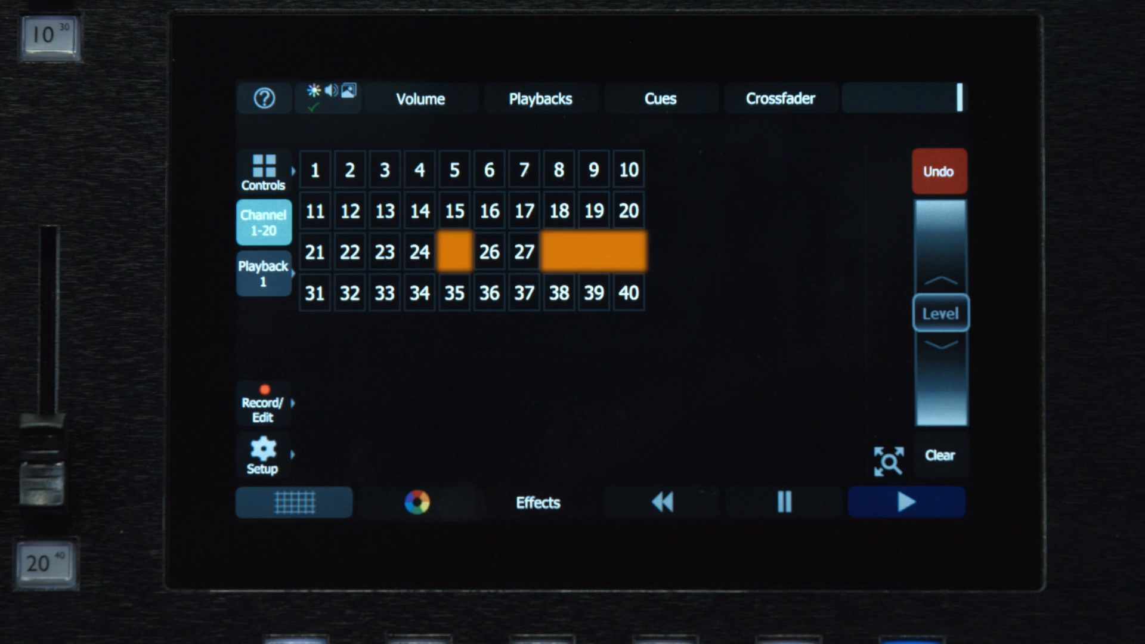
Deselect the orange-marked cells, leaving channels 25 and 28–30 as empty slots
left_click(940, 454)
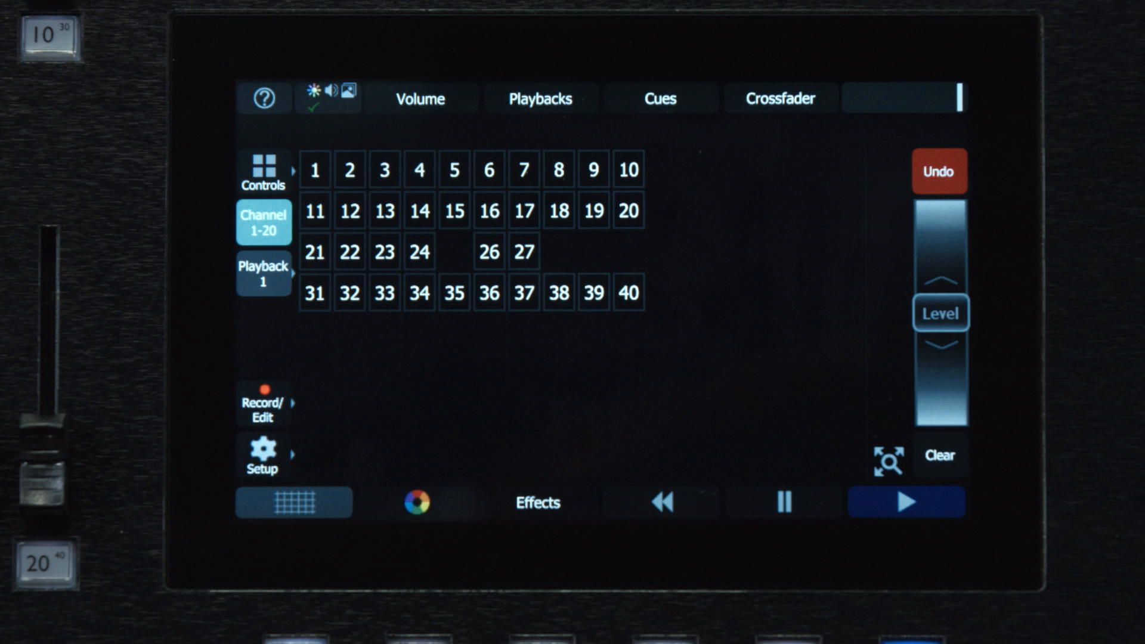
left_click(294, 502)
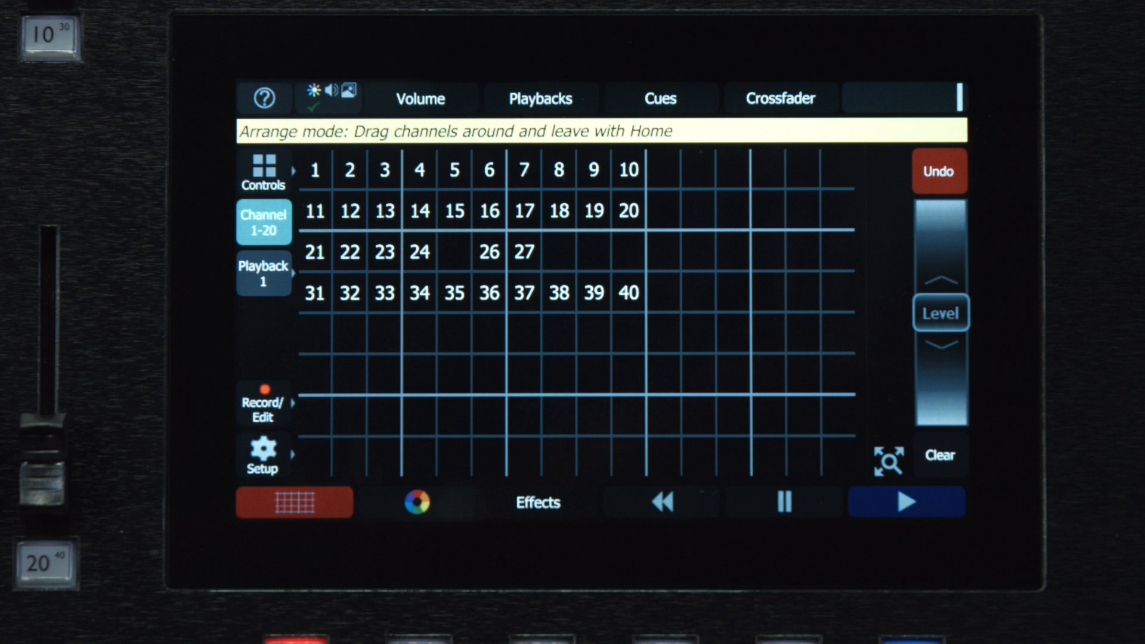
Hold the Stage Map button until the Arrange mode banner and layout grid appear
left_click(293, 501)
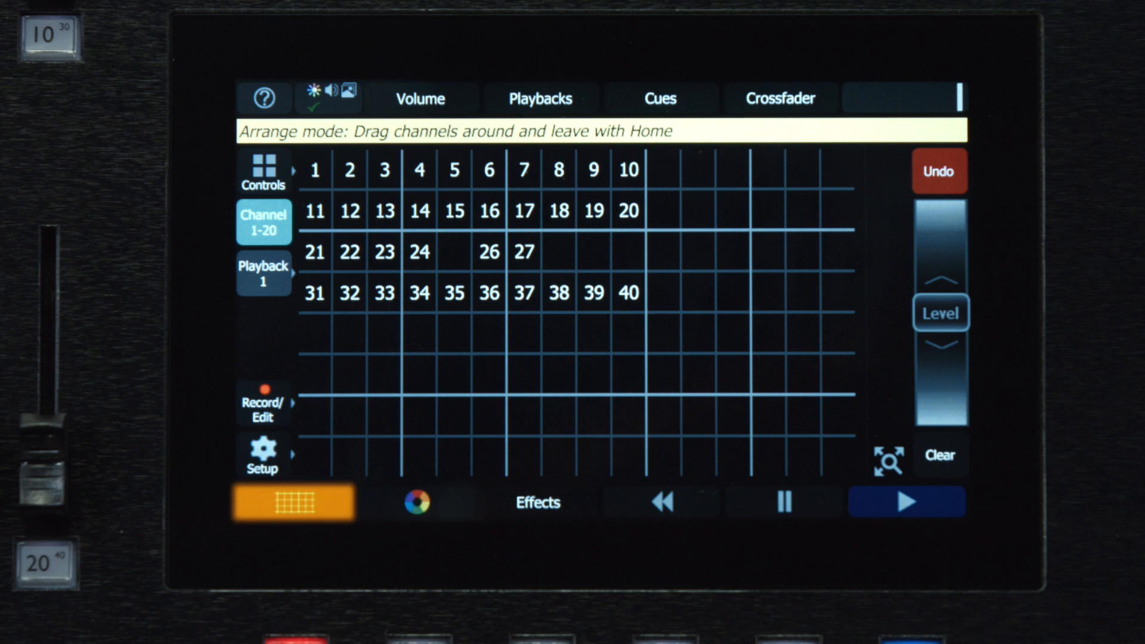
left_click(292, 502)
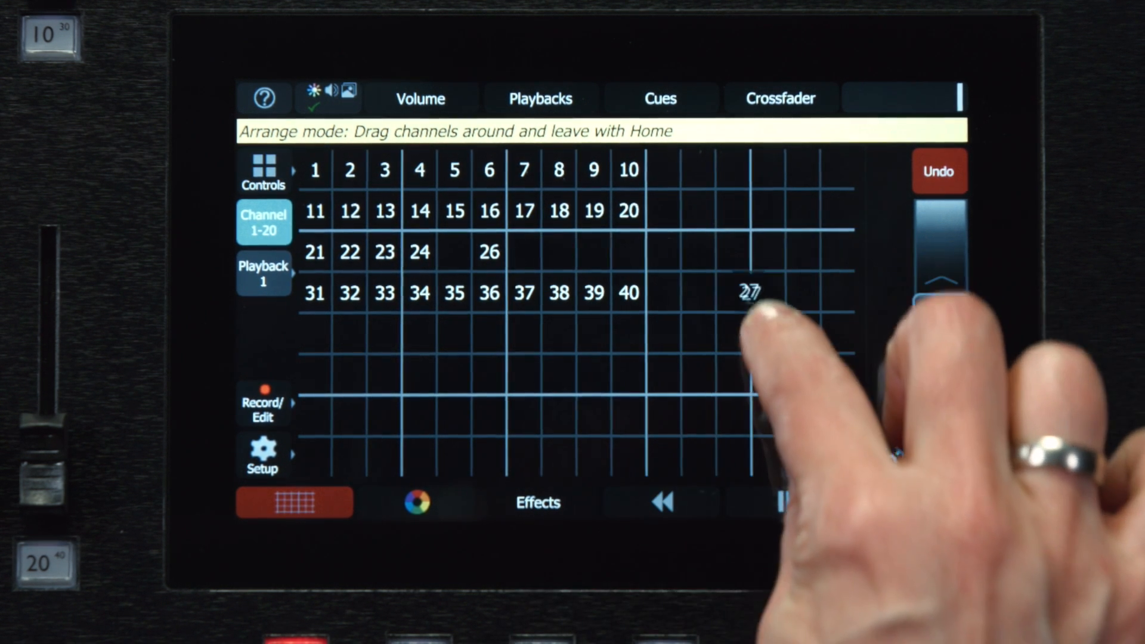
Drag channel 27 down to an empty grid cell below the 31–40 row
left_click_drag(744, 292, 736, 371)
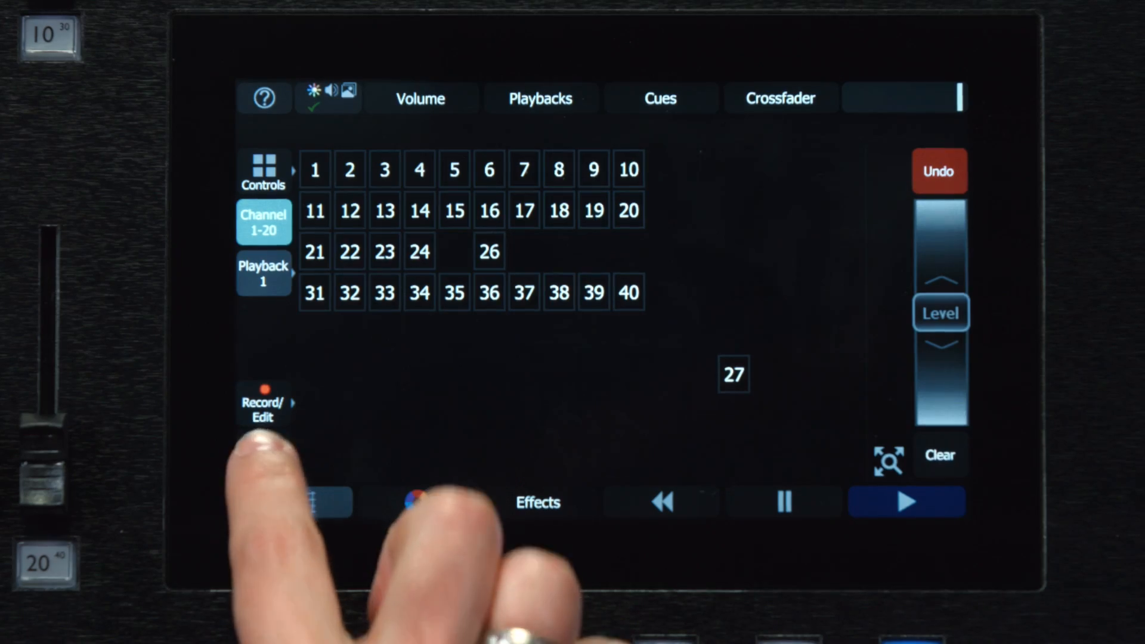
Re-enter stage map arrange mode from the Setup menu, keeping channel 27 in place
left_click(261, 454)
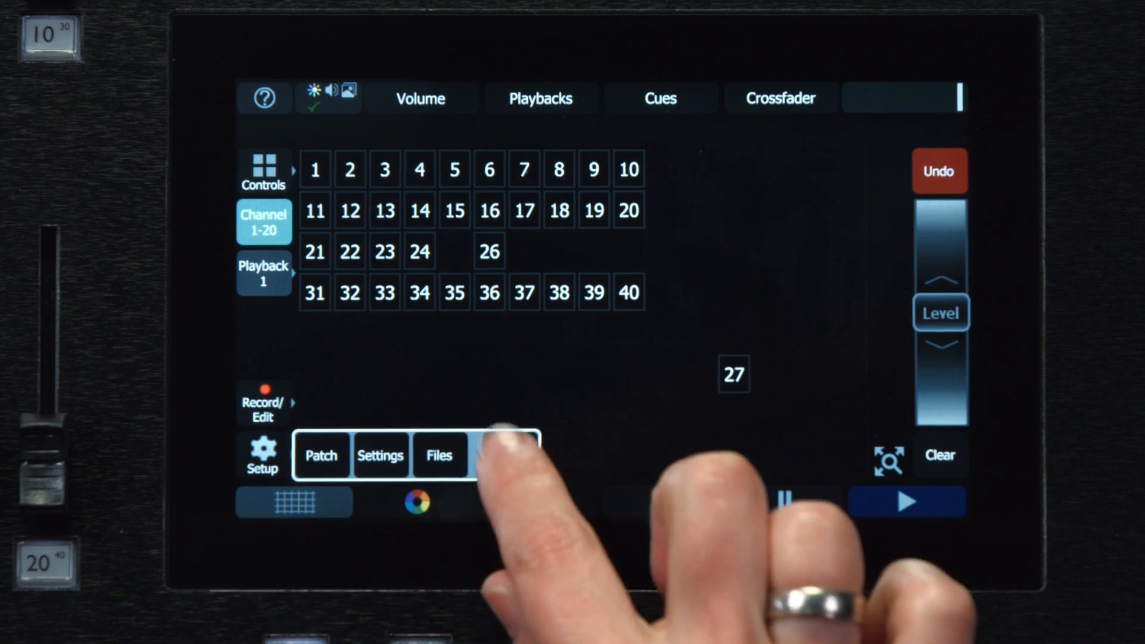
left_click(293, 502)
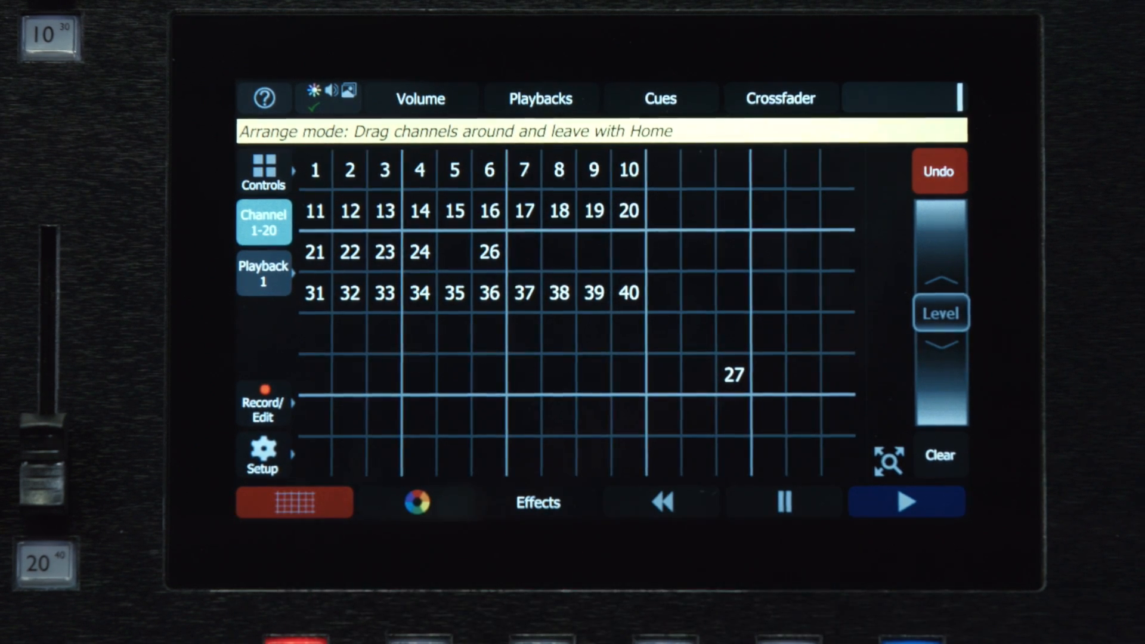